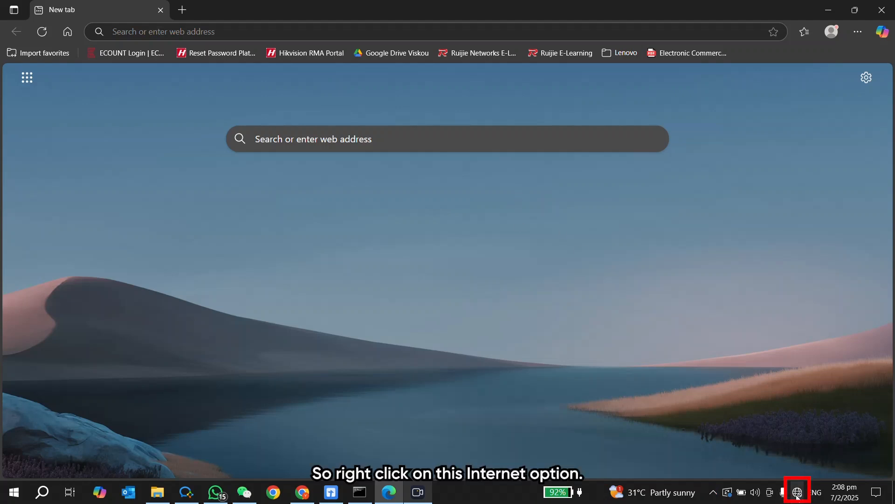
Step: Open Windows Network & Internet settings from the network tray icon
right_click(797, 492)
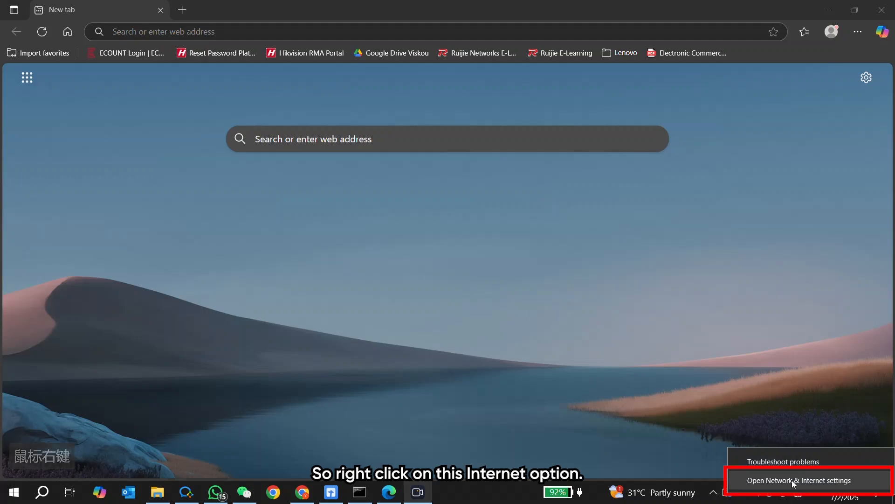
left_click(798, 480)
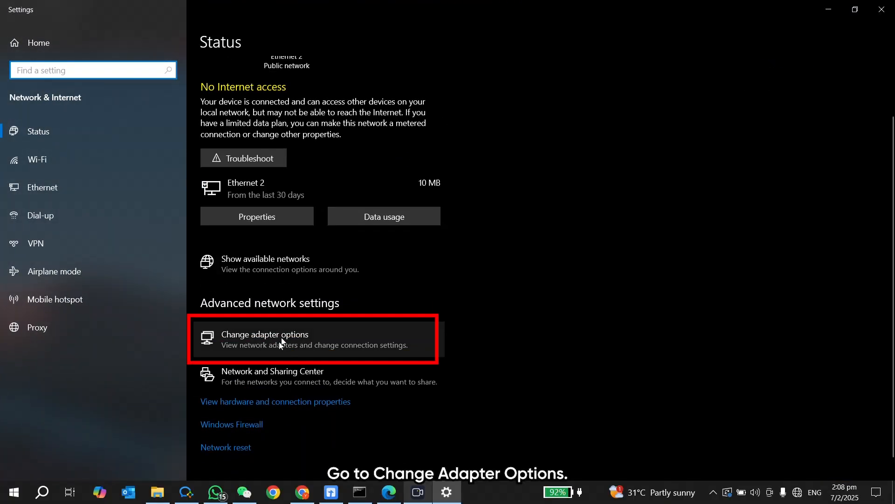
Step: Reach the IPv4 properties of the Ethernet 2 adapter via Change adapter options
left_click(264, 339)
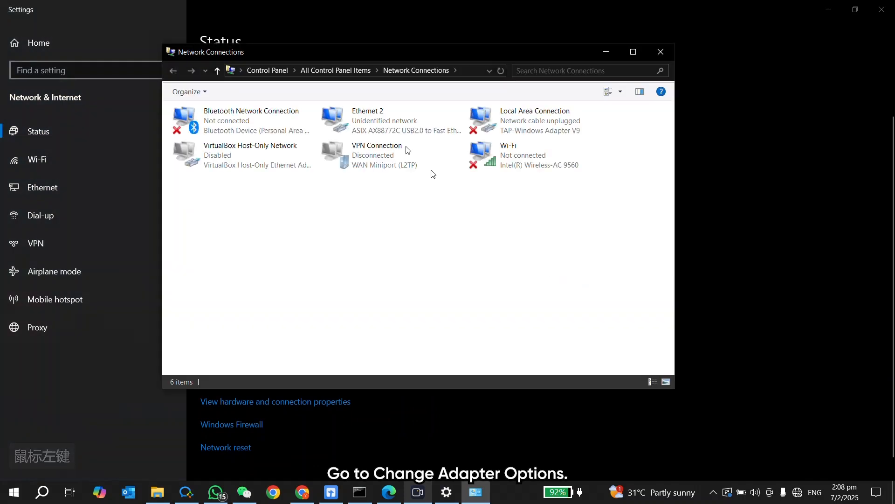
left_click(381, 120)
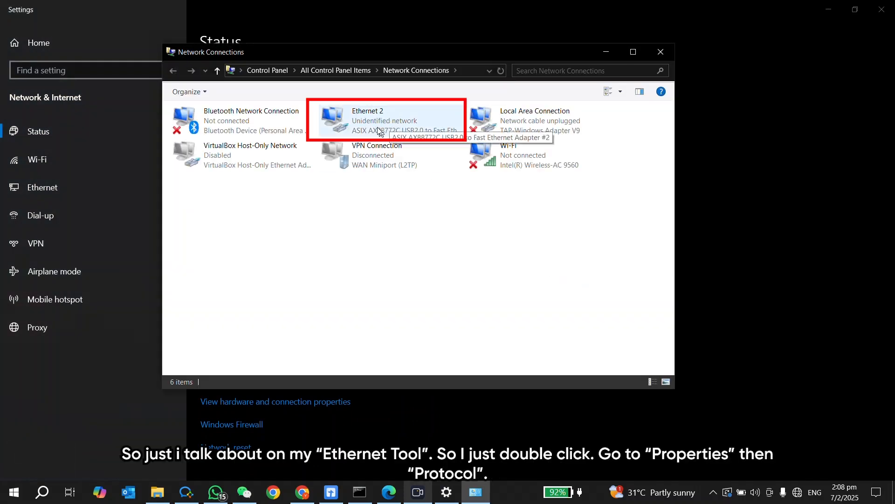
double_click(380, 120)
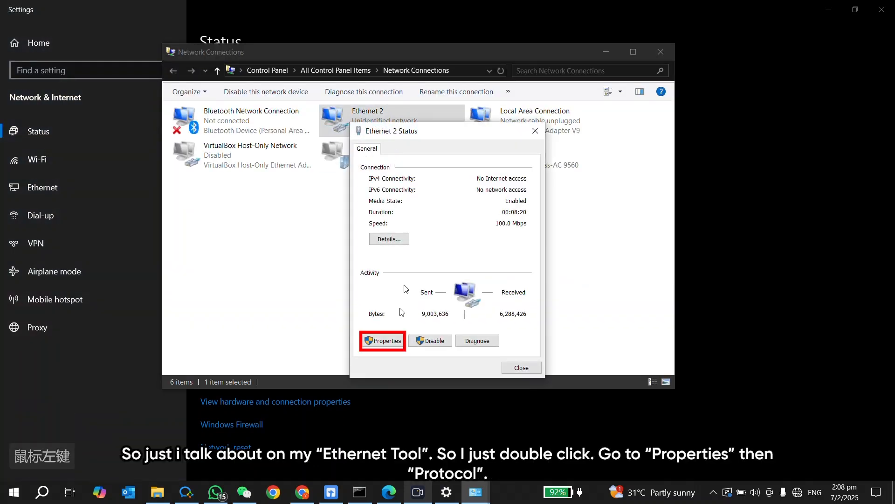
left_click(382, 340)
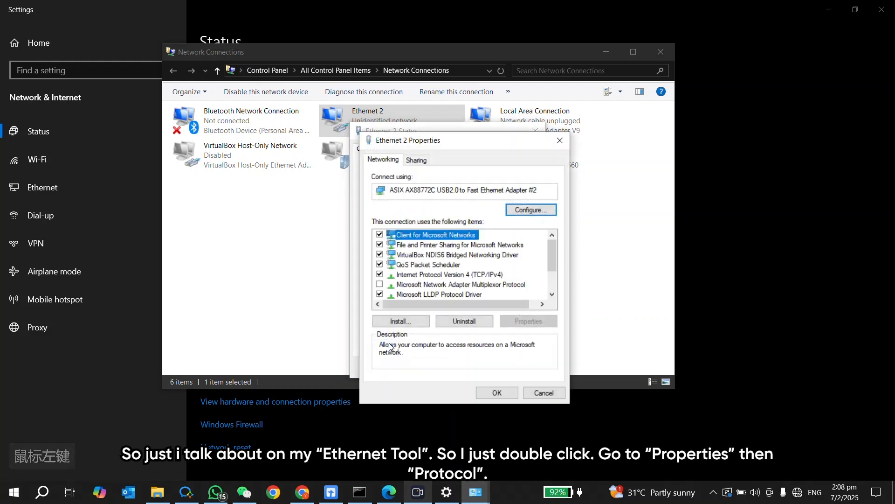
double_click(439, 274)
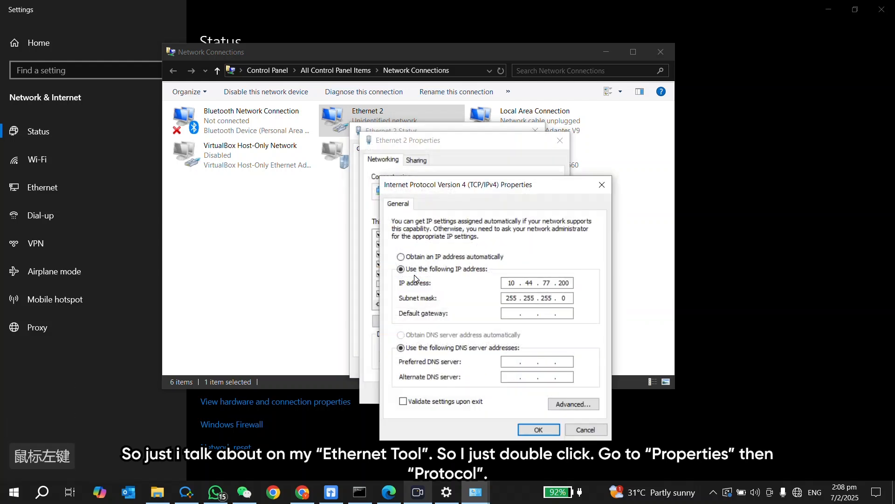
Step: Give Ethernet 2 the static IP 10.44.77.200 with mask 255.255.255.0 and close its dialogs
left_click(563, 282)
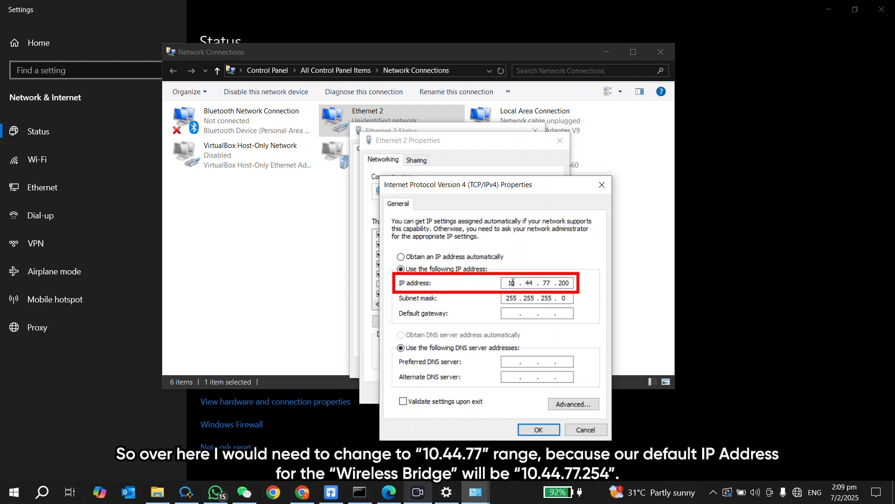
mouse_move(472, 269)
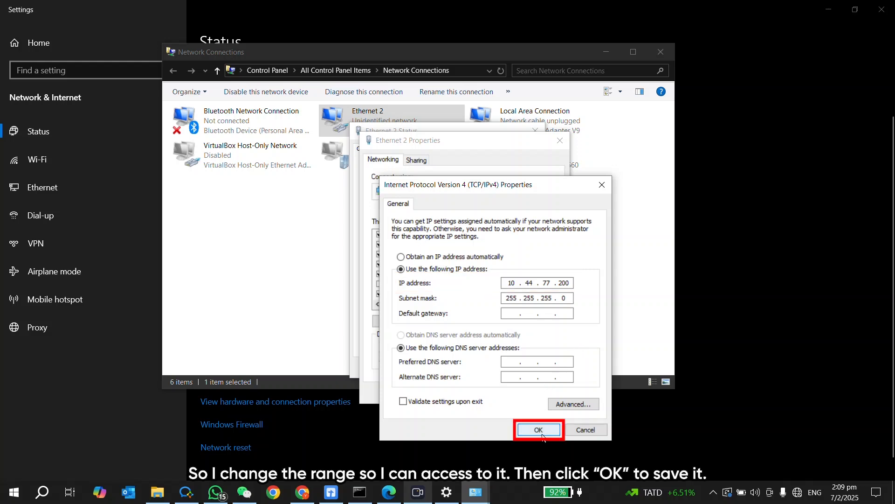
left_click(537, 429)
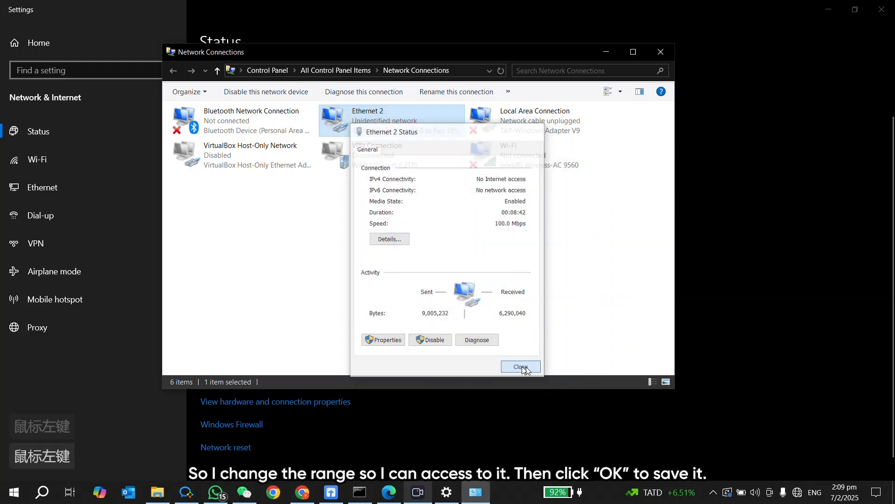
left_click(519, 365)
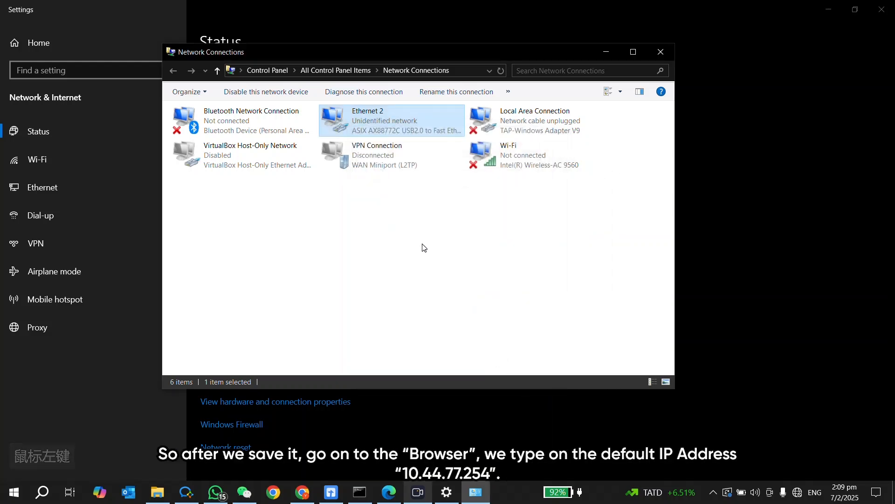
left_click(388, 491)
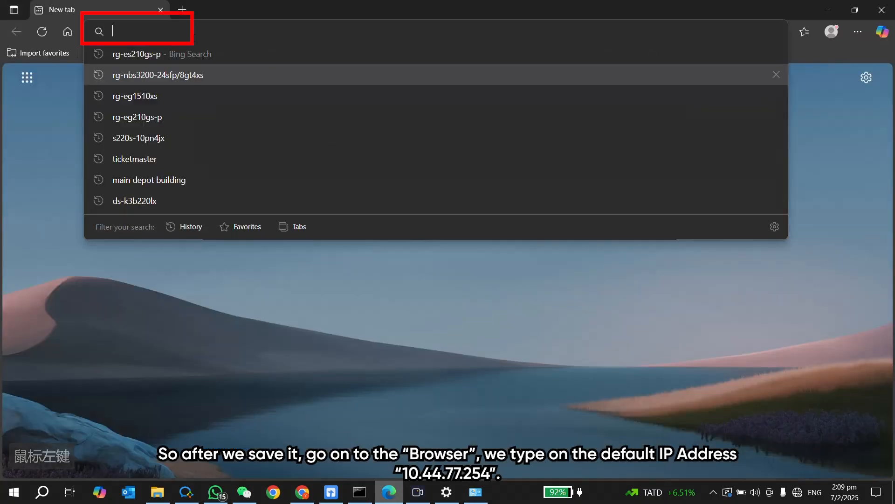
type("10.44.77.254/cgi-bin/luci/?stamp=1738908570")
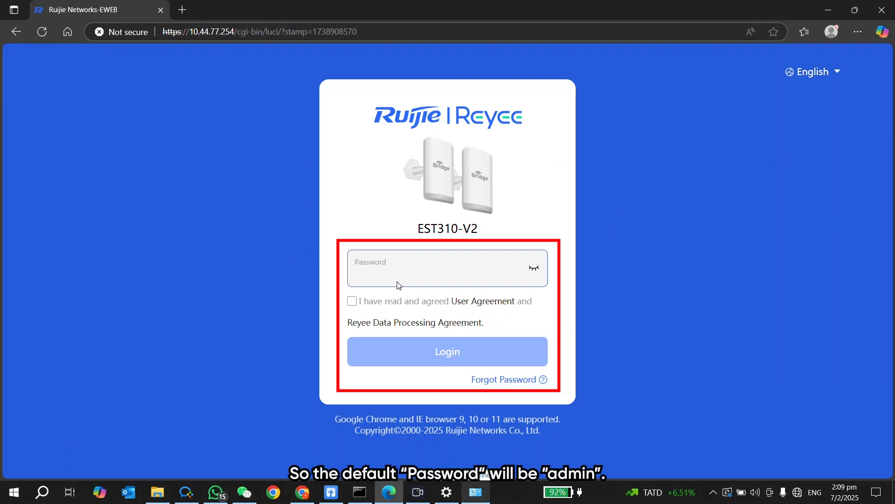
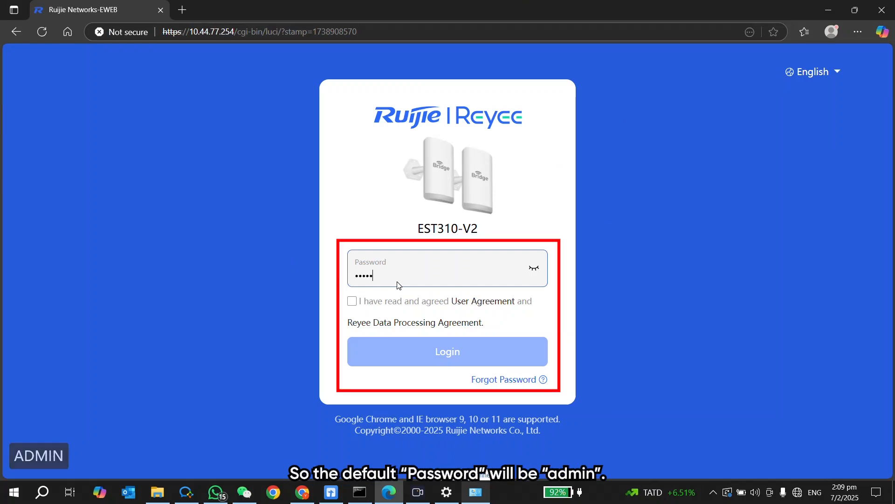
left_click(351, 302)
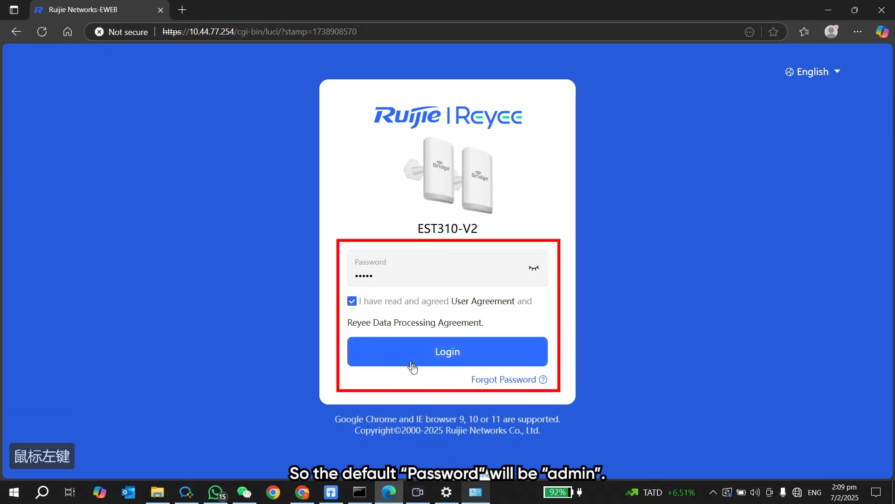
left_click(447, 352)
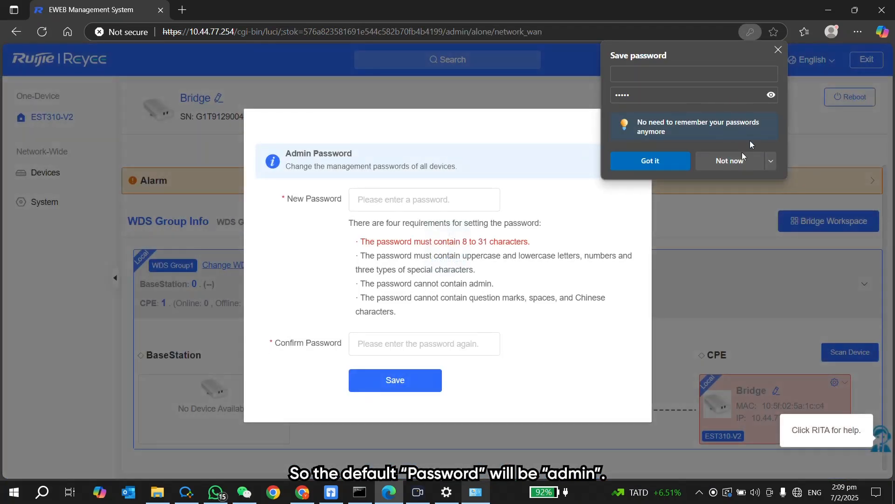
mouse_move(713, 159)
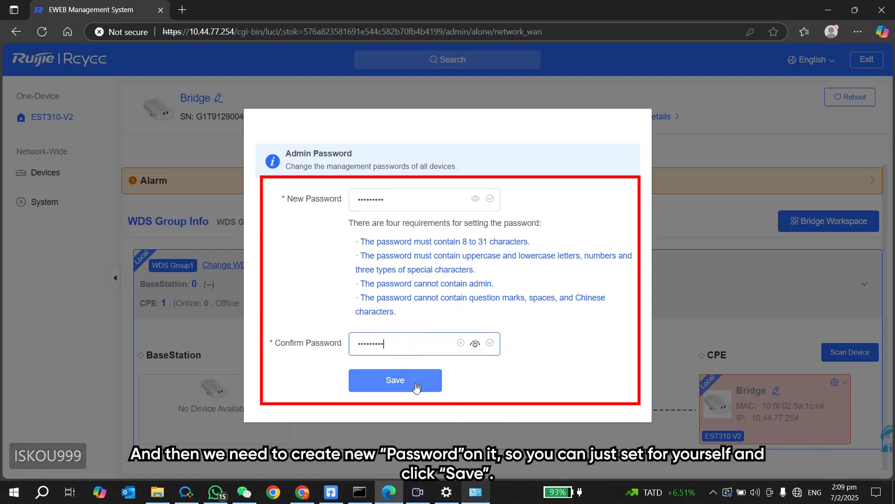
Step: Save the new admin password and log back in with it after accepting the agreements
left_click(394, 380)
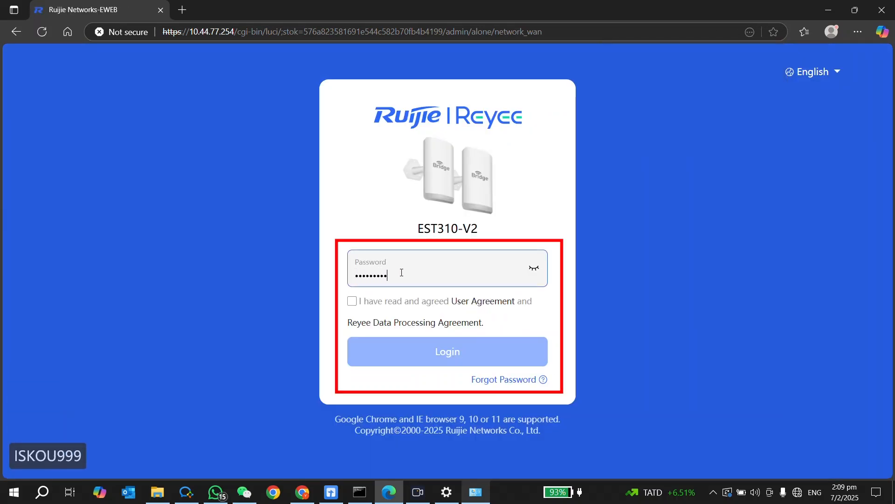
left_click(447, 351)
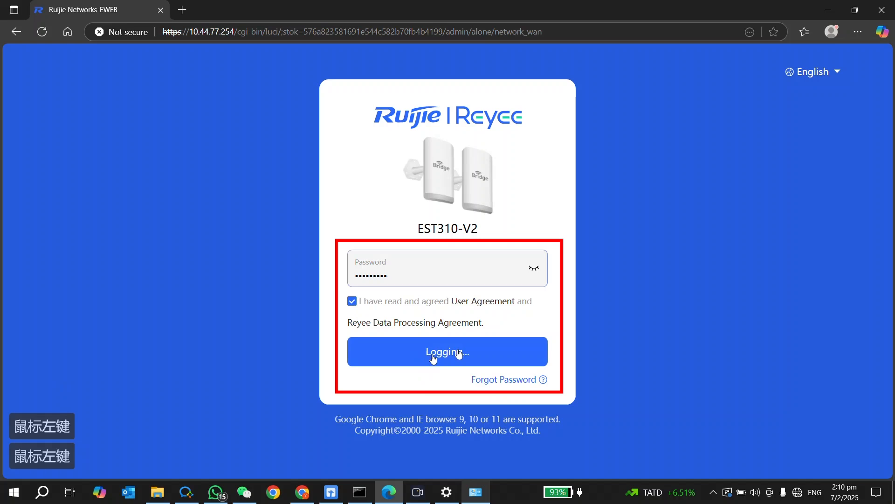
left_click(447, 352)
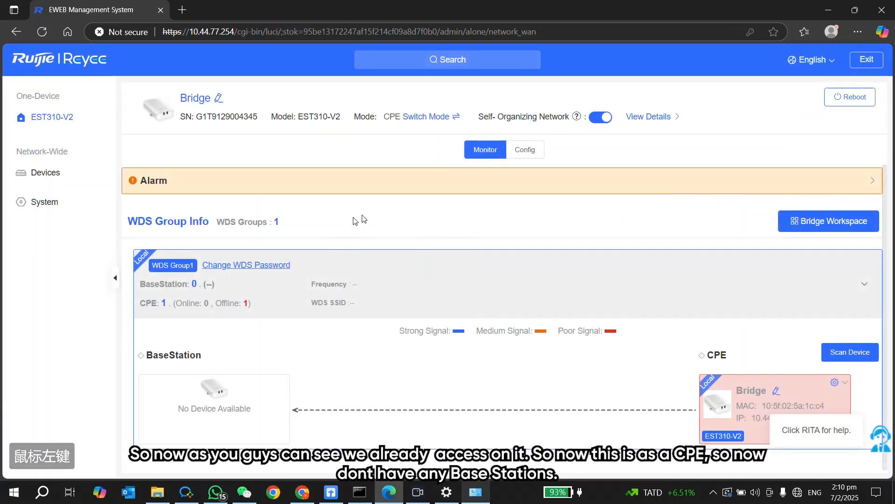
mouse_move(569, 297)
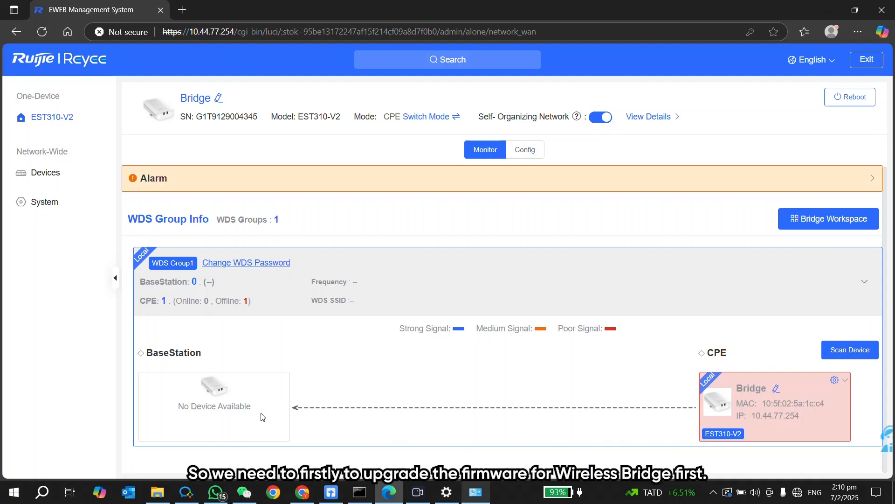
Step: Show the network-wide System settings on the Time page
left_click(44, 201)
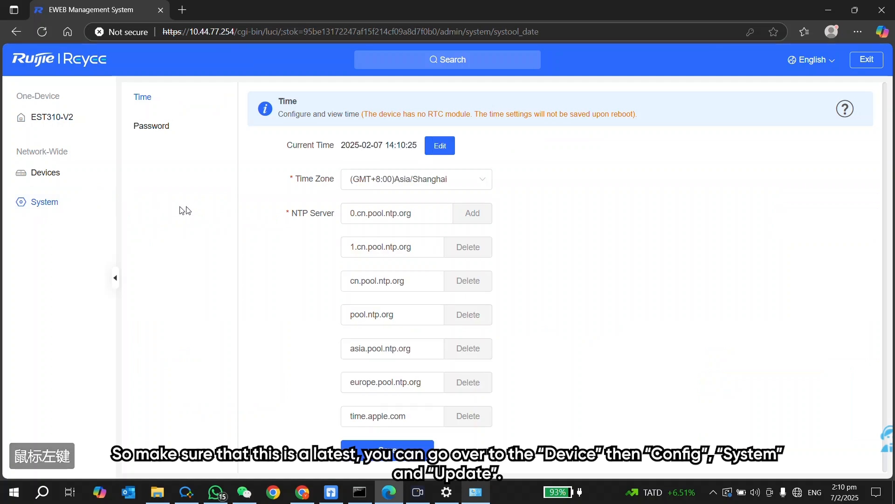
Step: Check the EST310-V2 firmware version under Config > System, then return to the Monitor dashboard
left_click(51, 117)
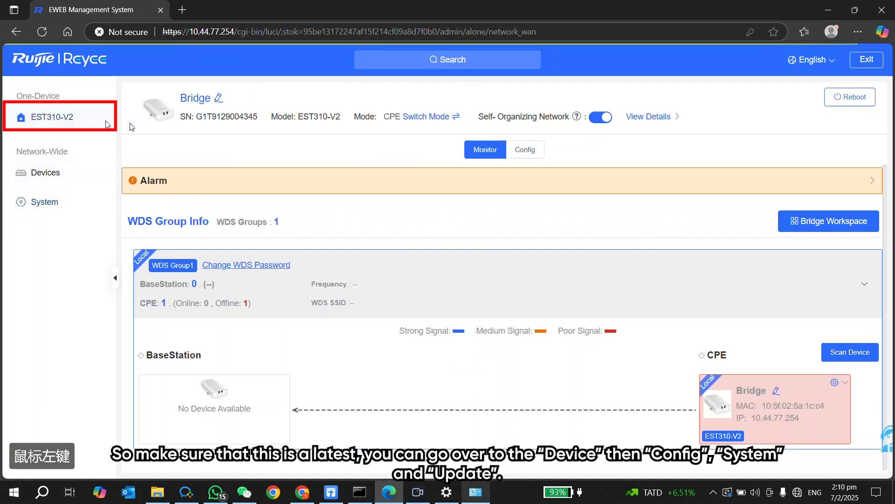
left_click(524, 150)
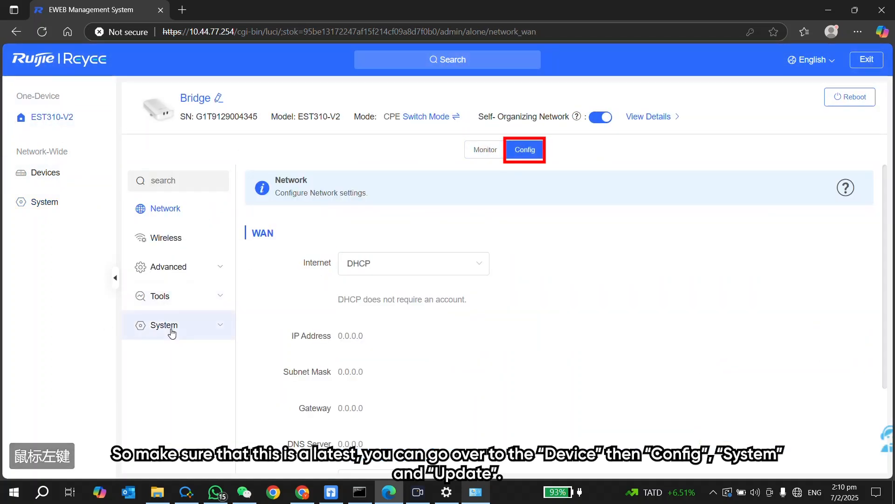
left_click(164, 324)
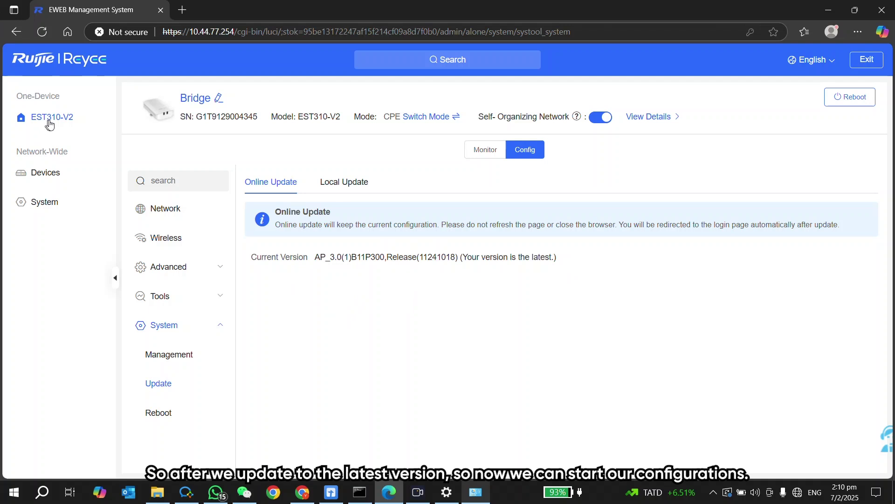
left_click(485, 149)
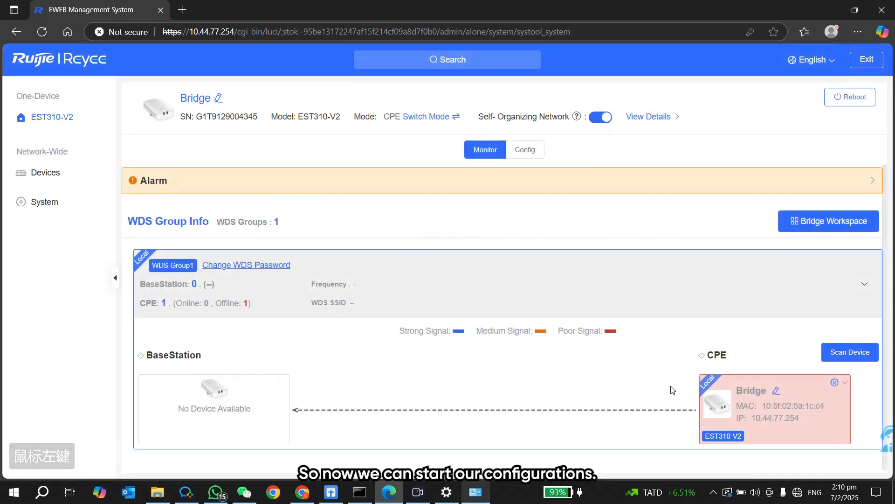
mouse_move(740, 298)
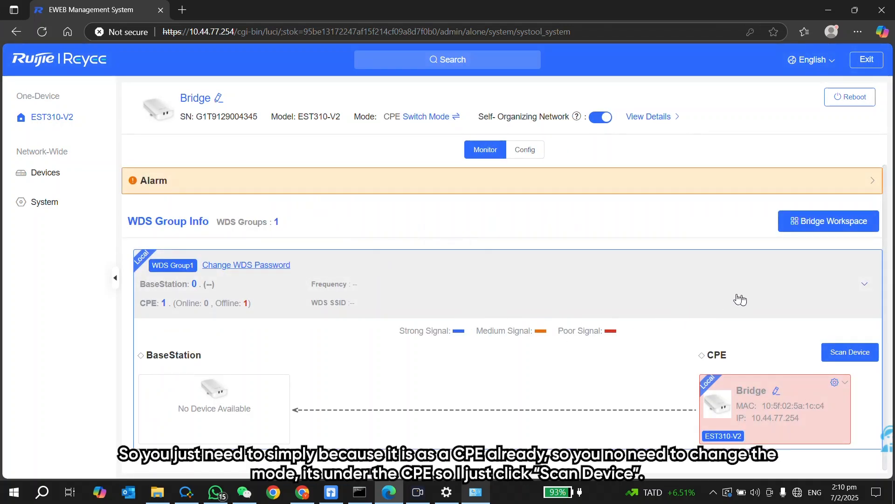
mouse_move(724, 366)
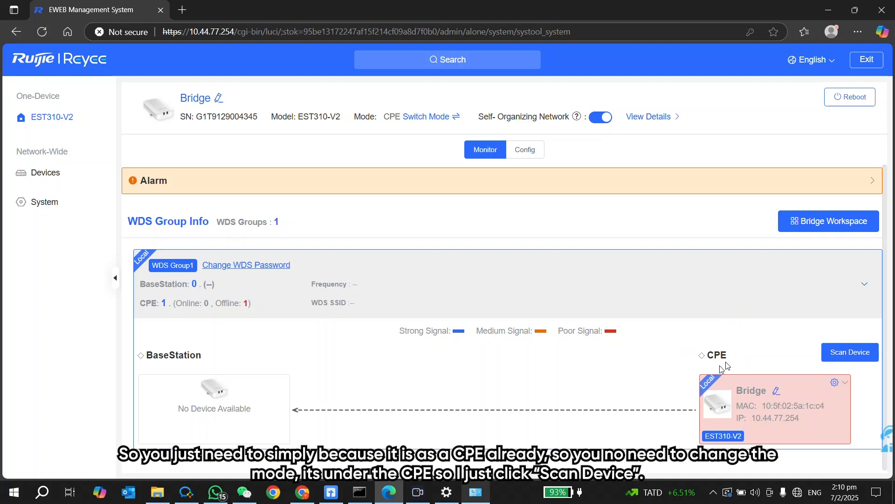
mouse_move(705, 350)
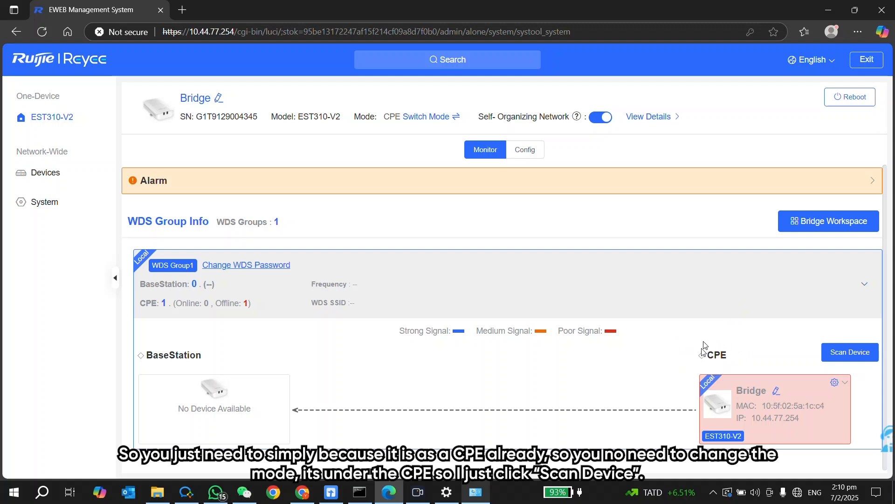
left_click(850, 352)
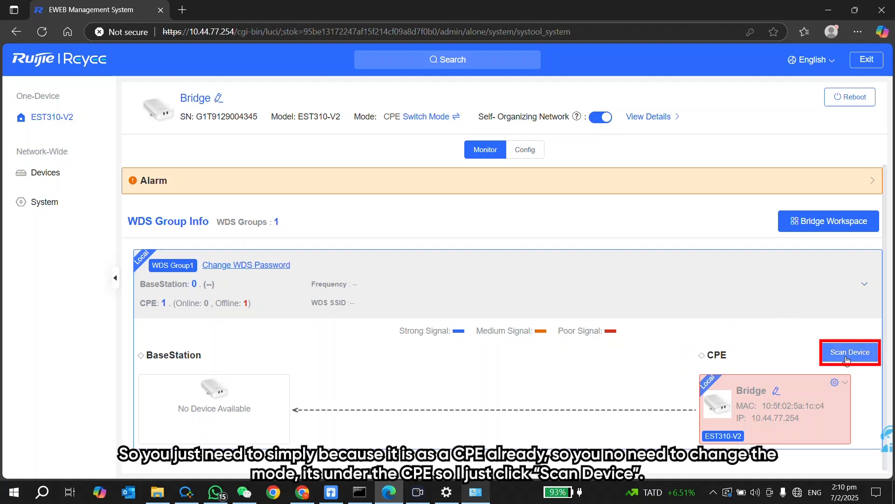
left_click(850, 351)
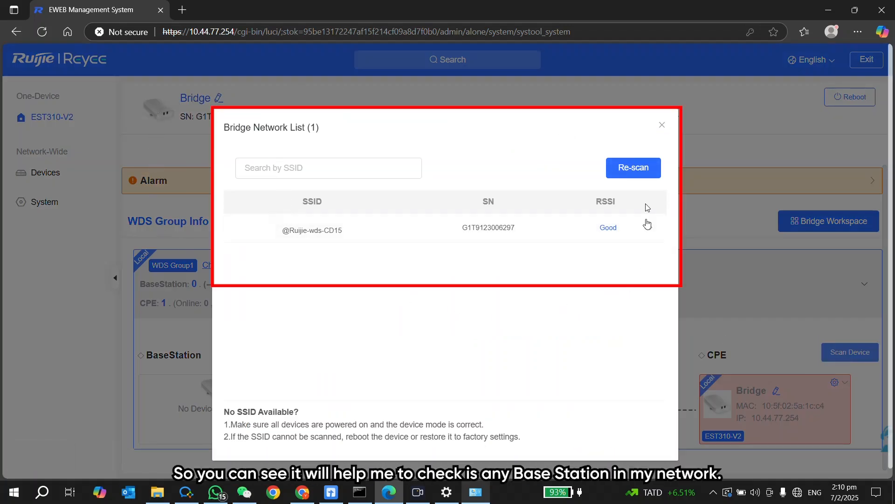
mouse_move(179, 132)
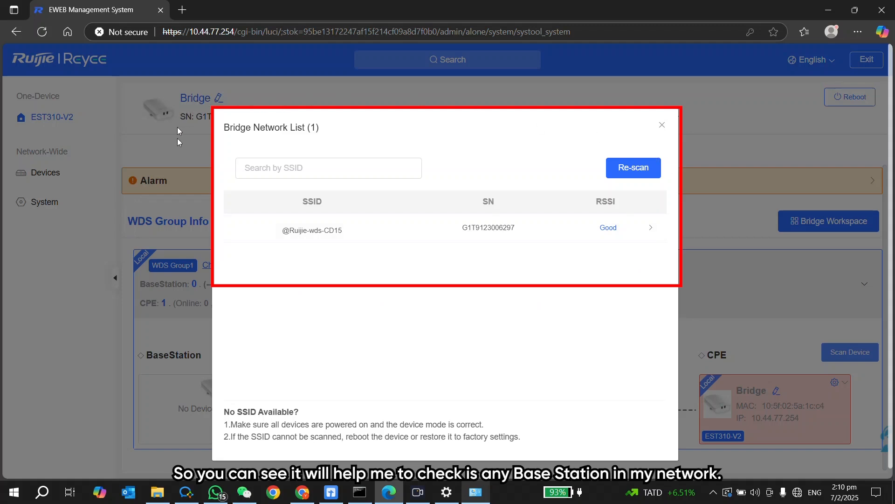
mouse_move(705, 253)
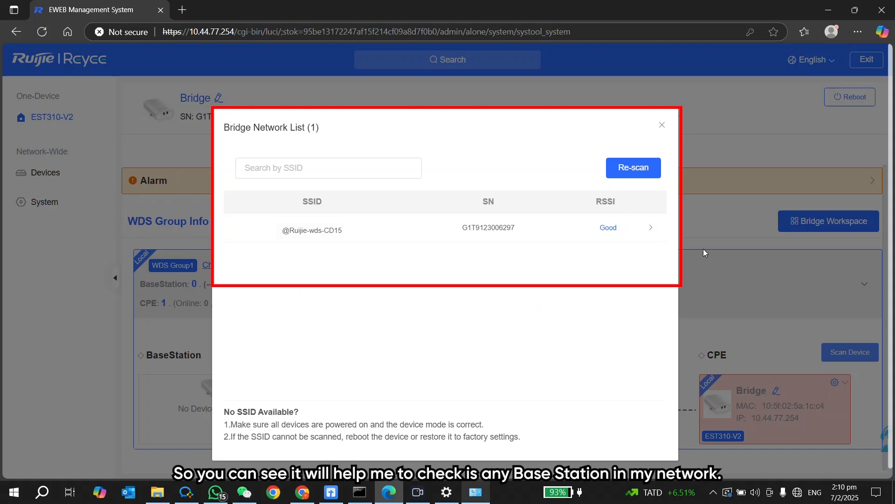
mouse_move(332, 233)
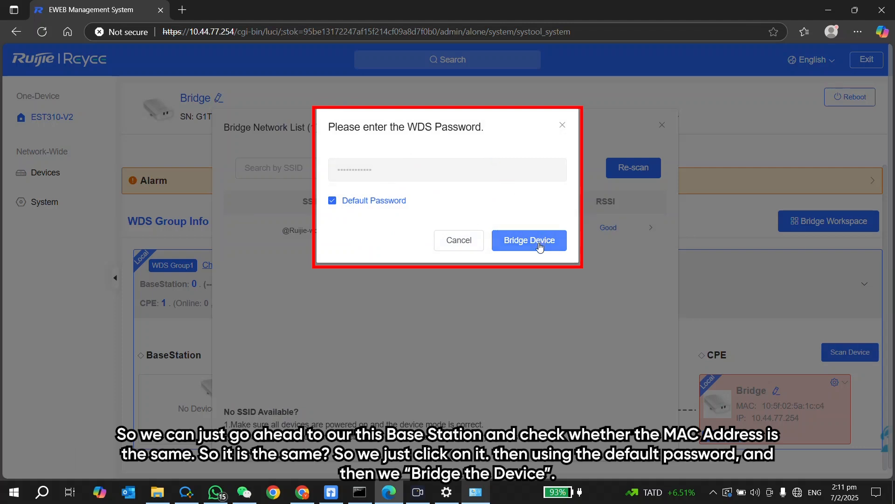
left_click(528, 240)
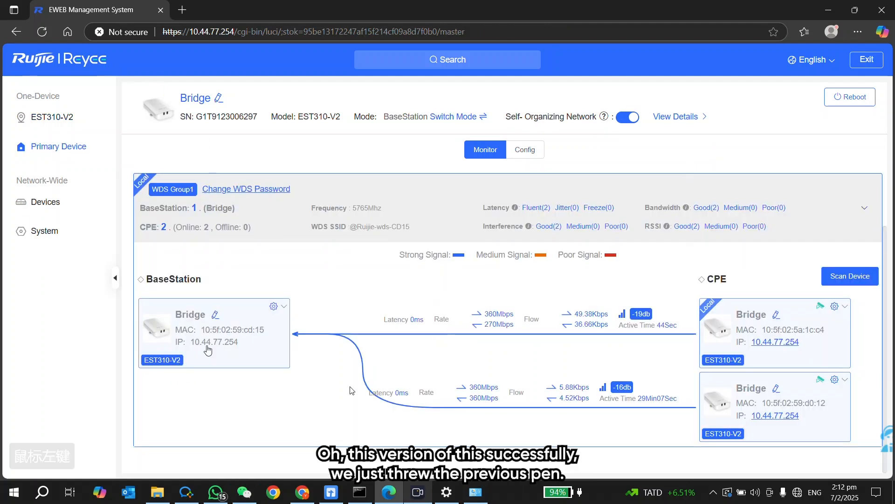
mouse_move(319, 406)
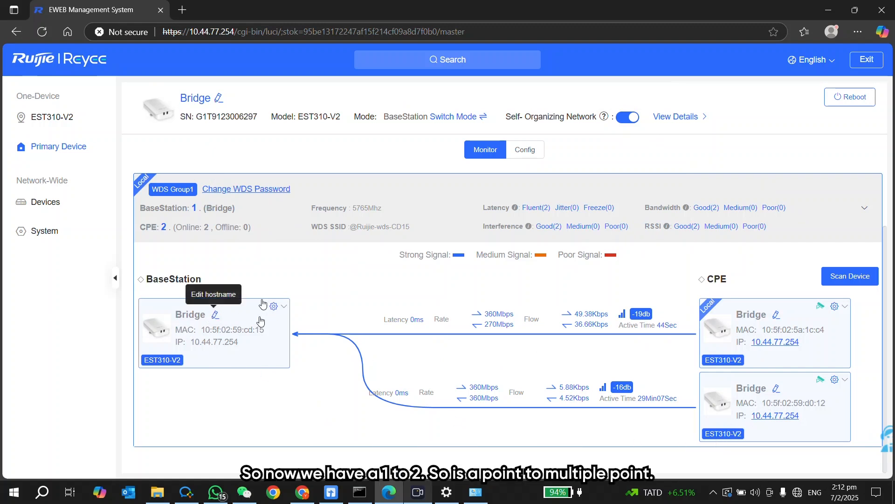
mouse_move(579, 344)
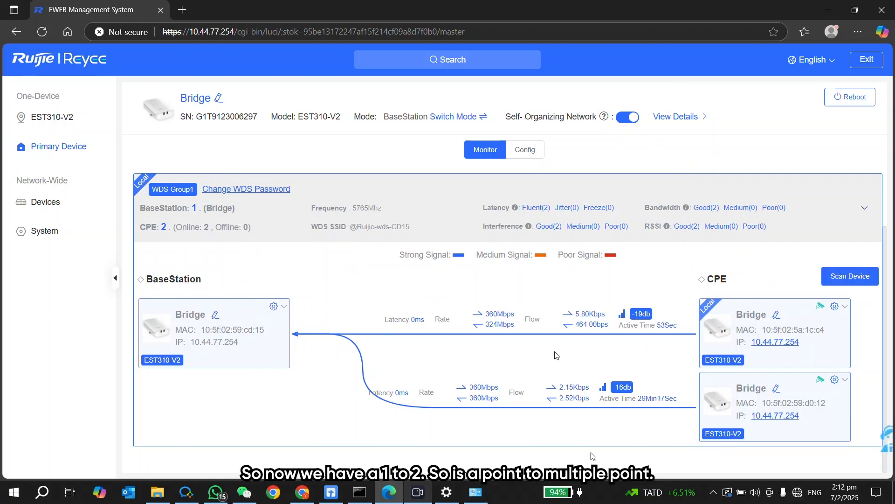
mouse_move(756, 301)
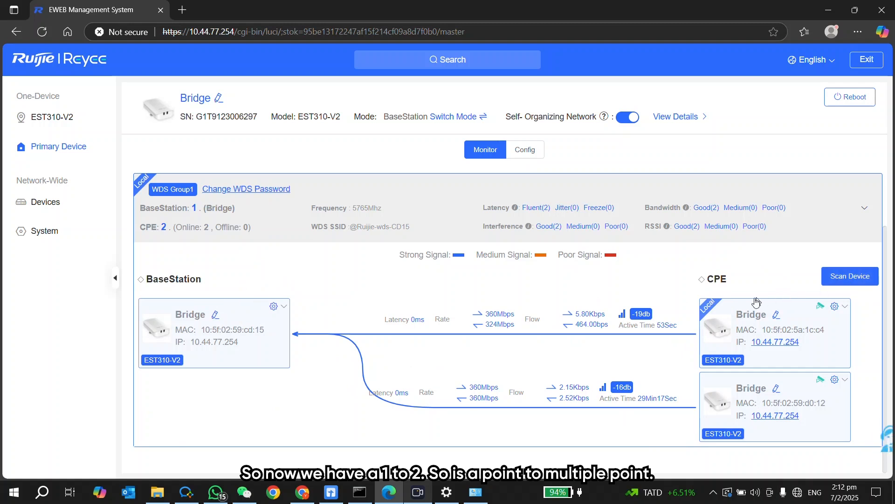
mouse_move(722, 295)
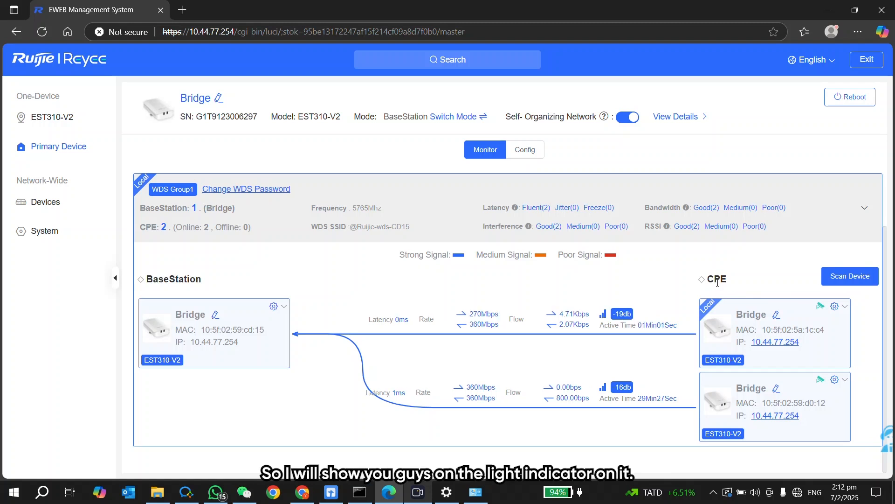
mouse_move(595, 346)
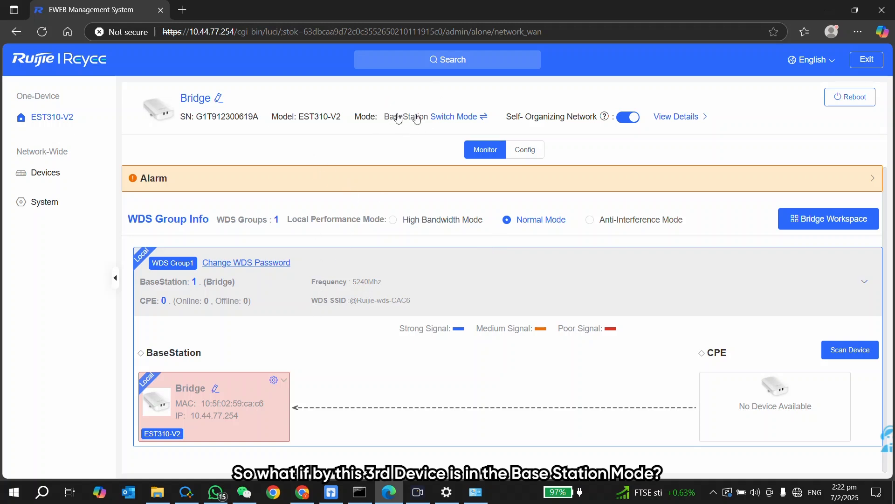
mouse_move(411, 142)
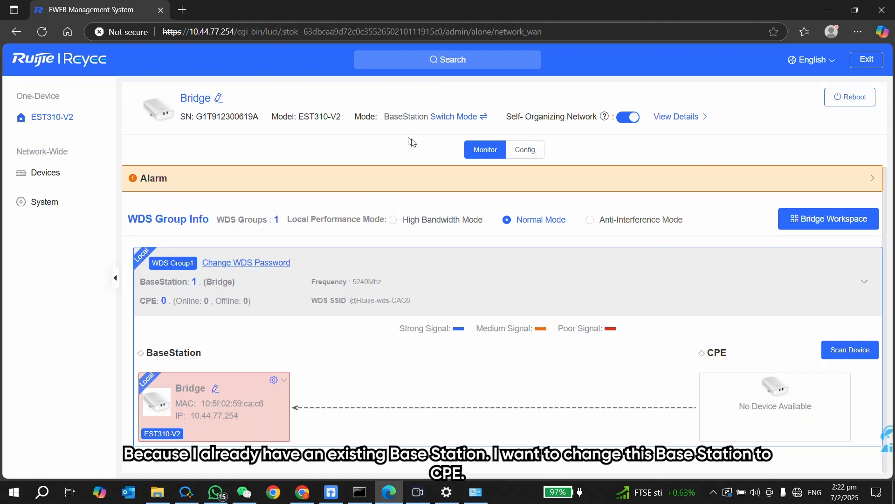
mouse_move(454, 115)
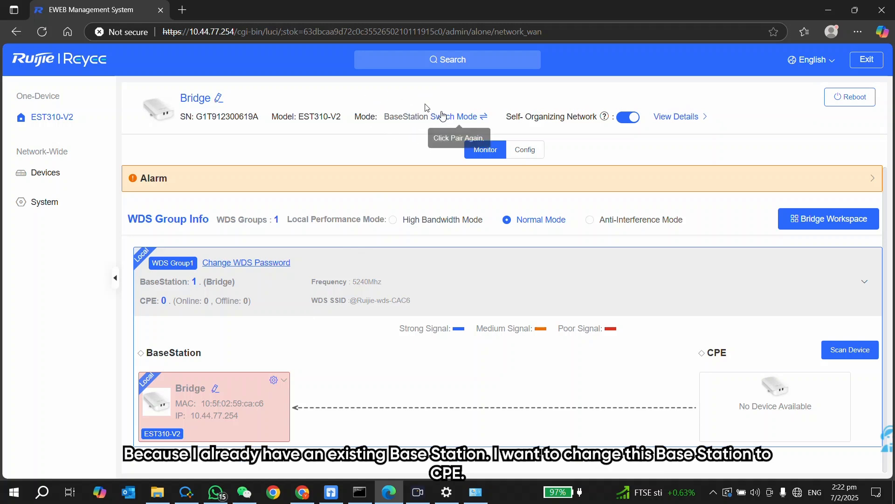
mouse_move(422, 134)
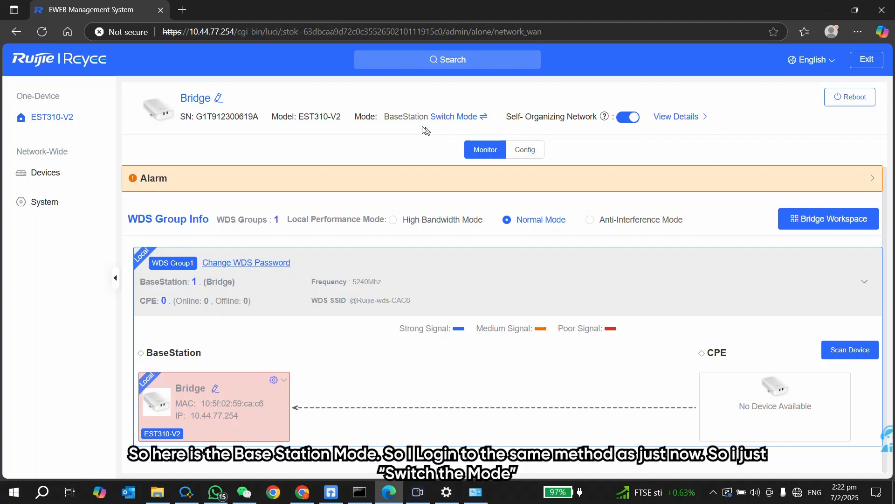
mouse_move(460, 137)
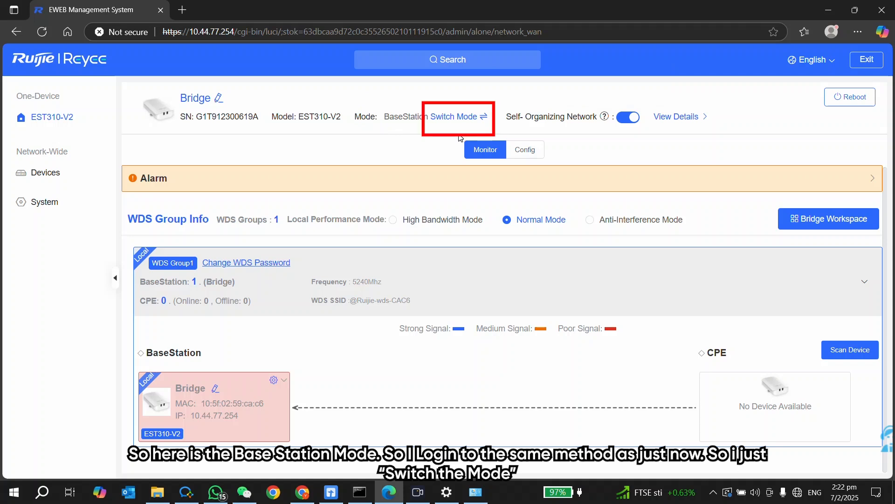
Step: Start the Switch Mode wizard, keep region China and choose CPE as the work mode
left_click(458, 117)
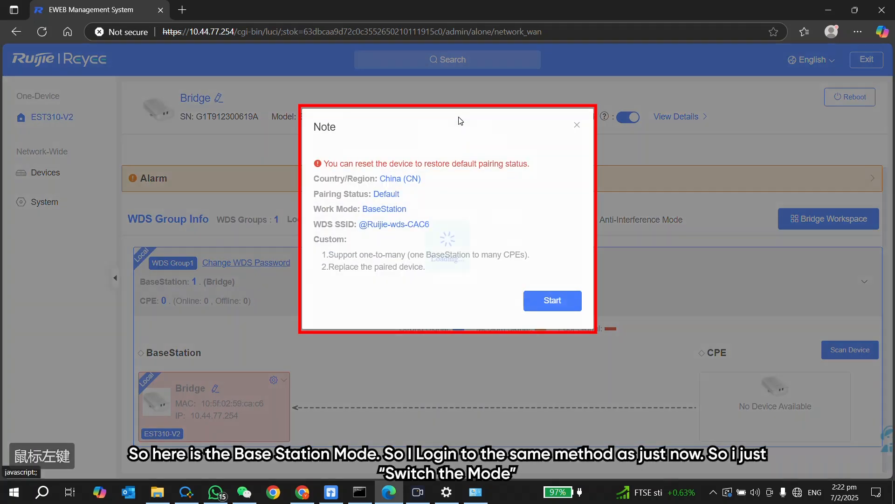
left_click(551, 300)
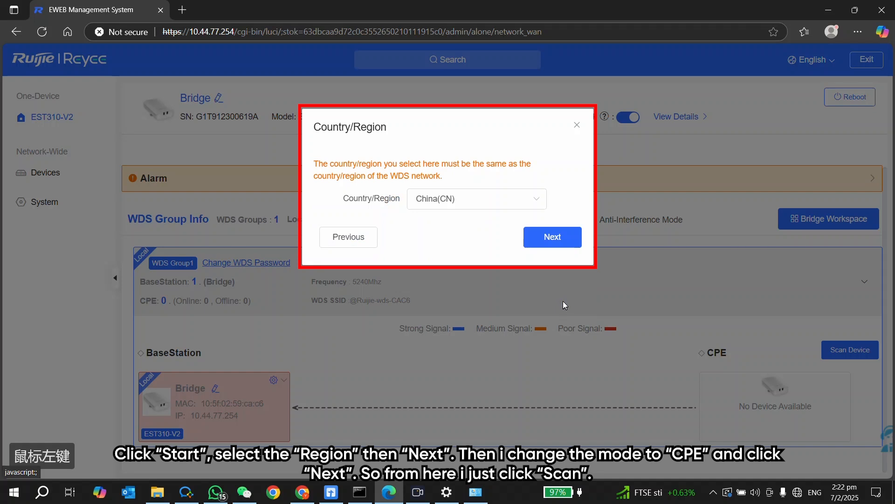
mouse_move(563, 250)
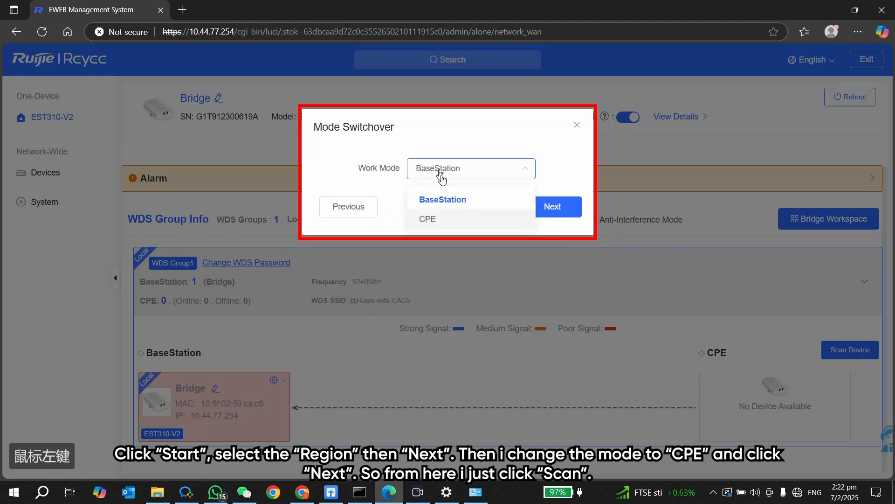
left_click(427, 219)
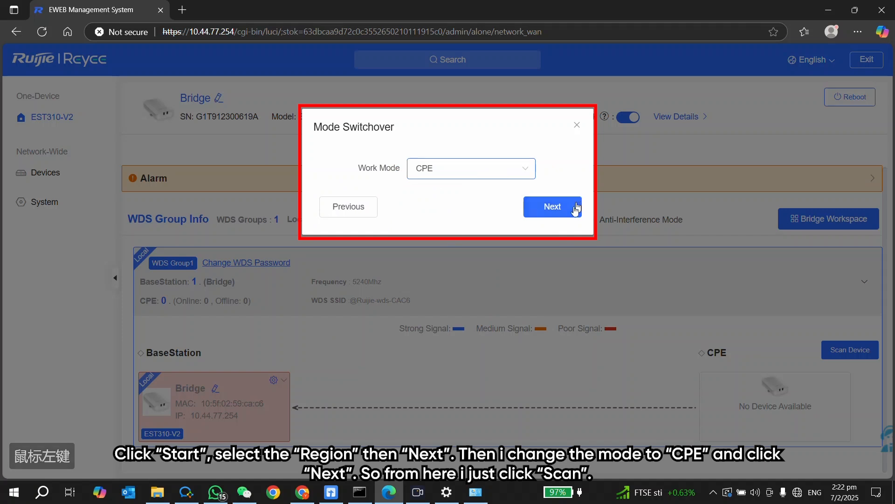
left_click(551, 206)
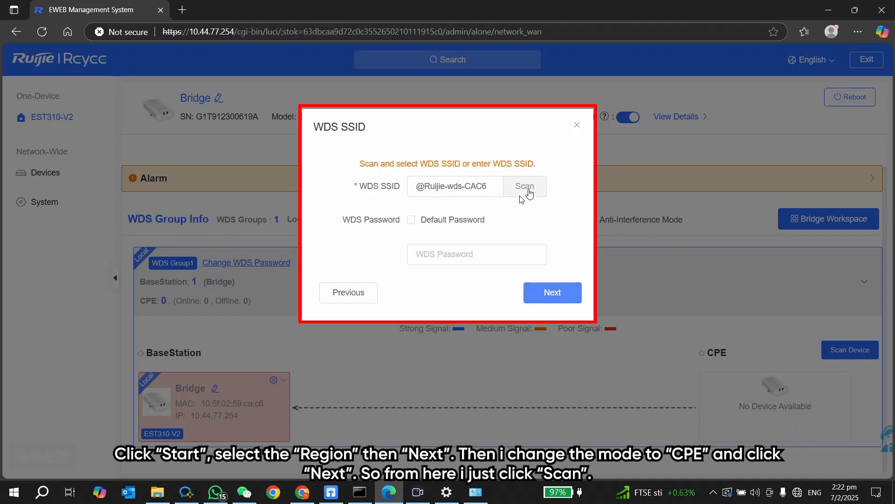
left_click(524, 187)
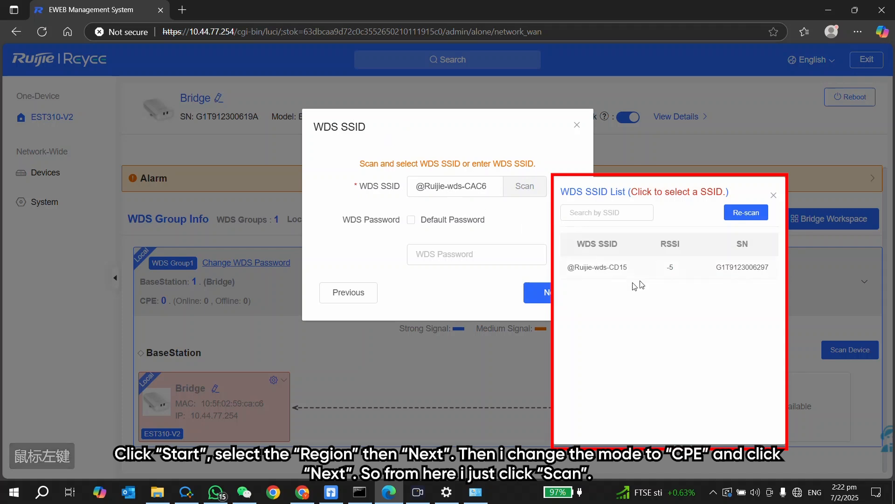
mouse_move(685, 268)
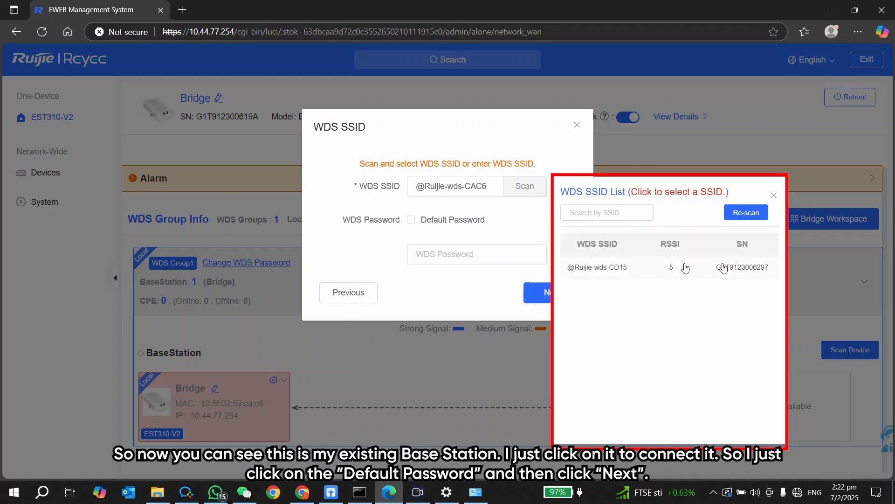
mouse_move(647, 275)
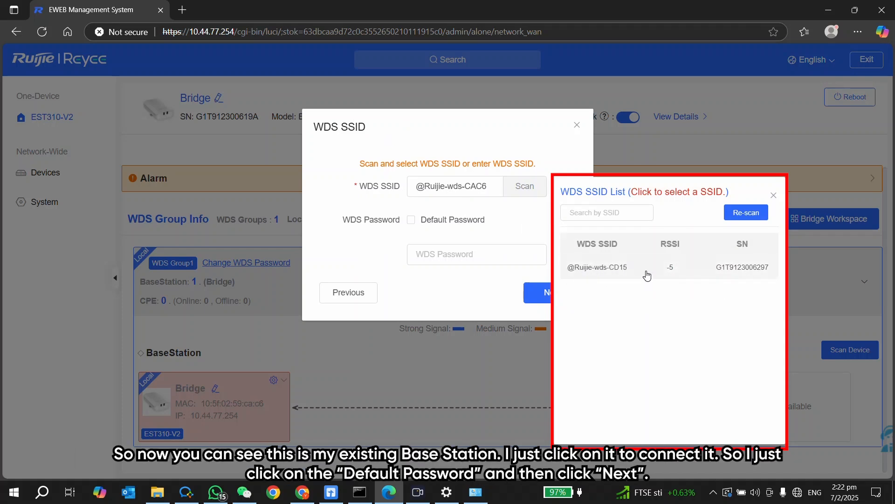
left_click(596, 267)
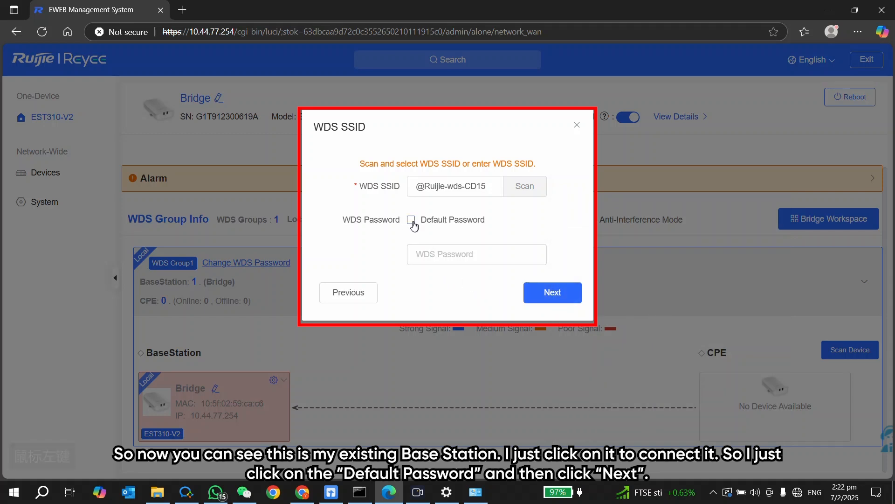
left_click(411, 219)
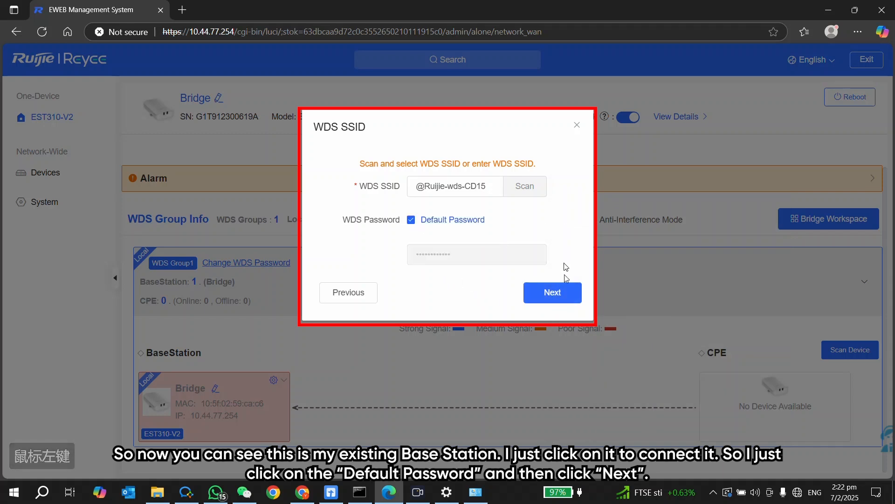
left_click(551, 292)
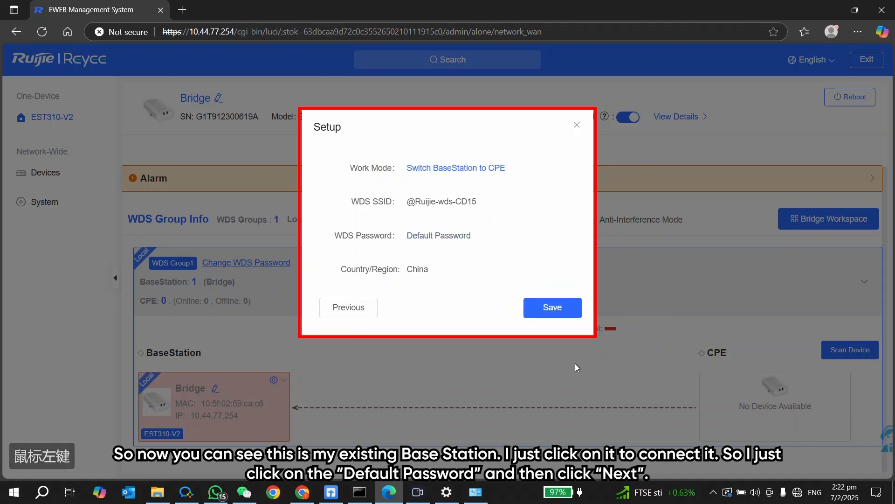
mouse_move(513, 177)
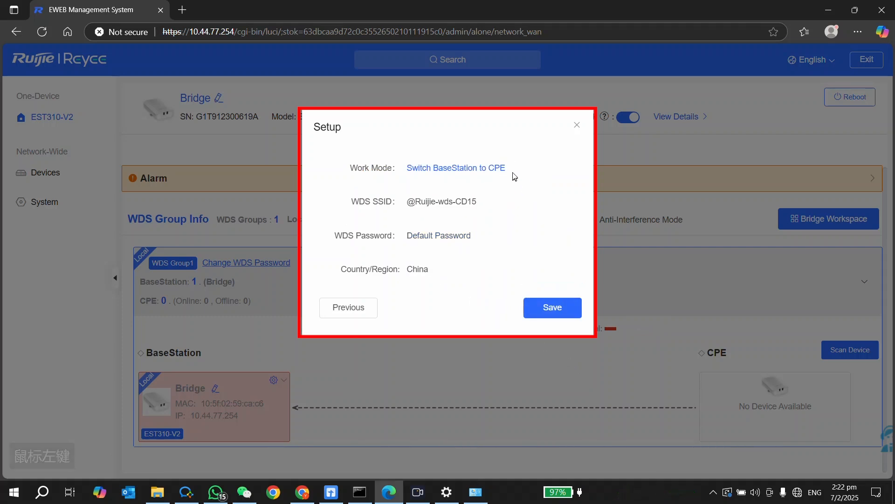
Step: Save the third bridge's switch to CPE mode and wait while it configures
left_click(552, 307)
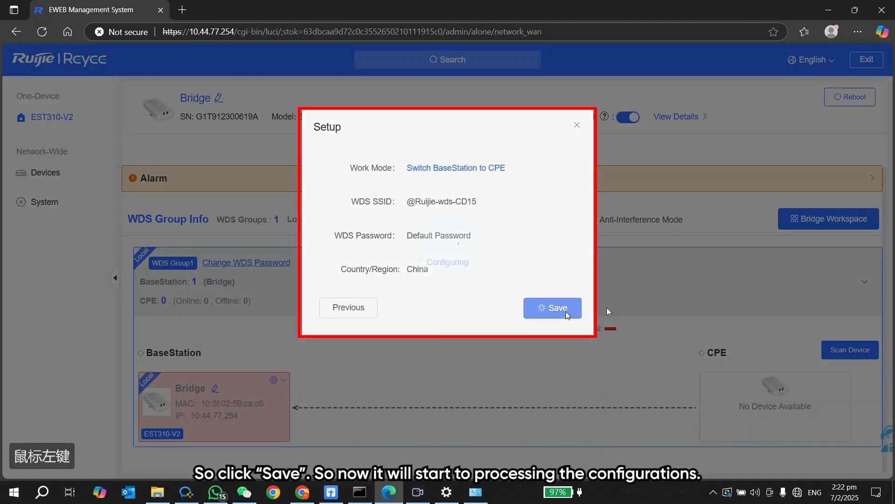
left_click(552, 306)
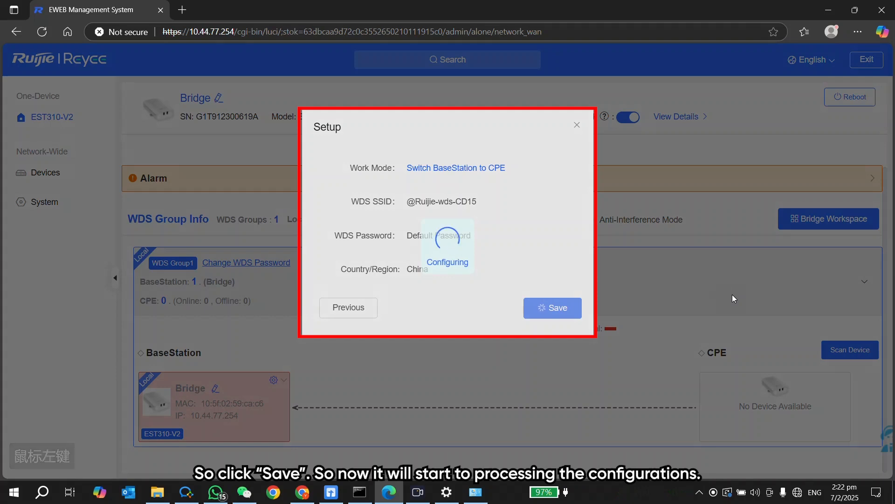
left_click(551, 308)
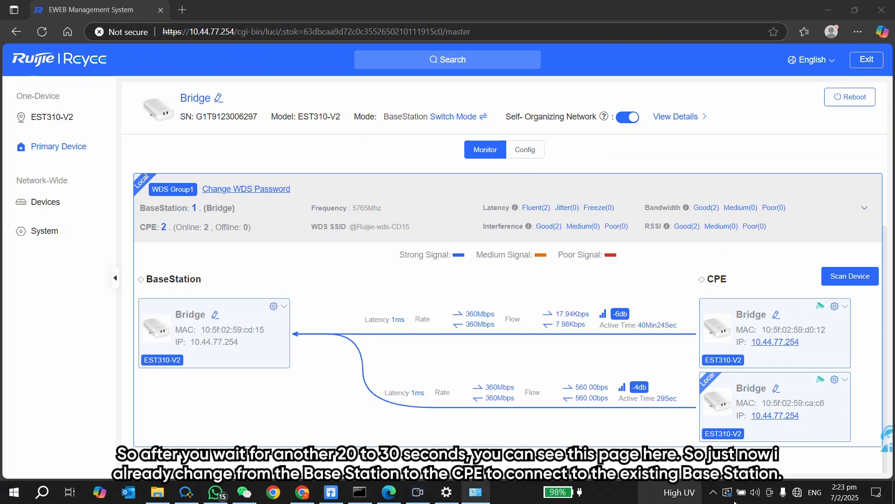
mouse_move(251, 325)
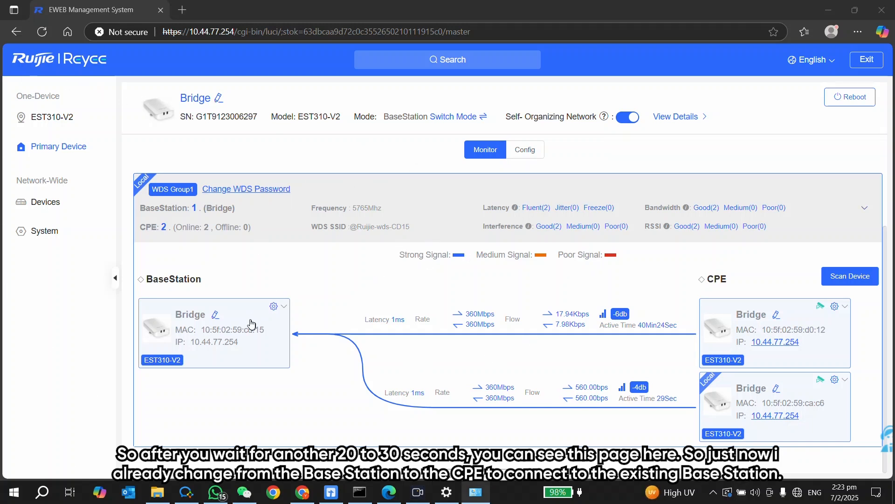
mouse_move(411, 345)
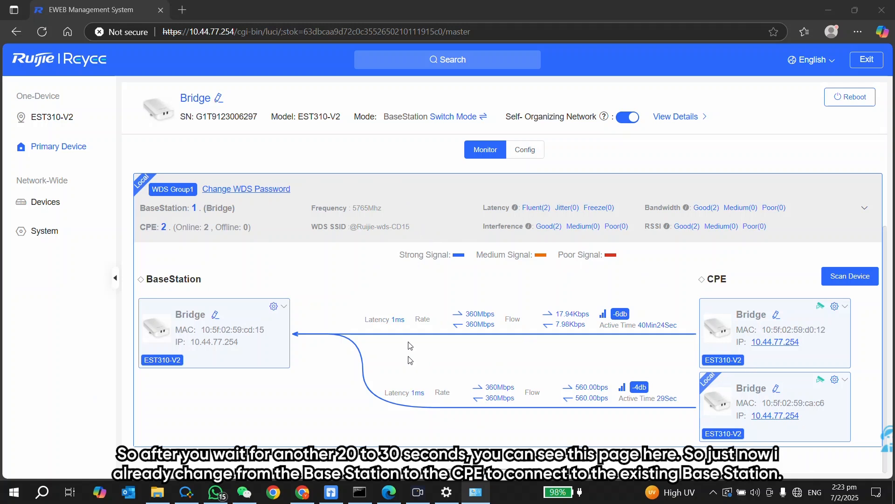
mouse_move(120, 369)
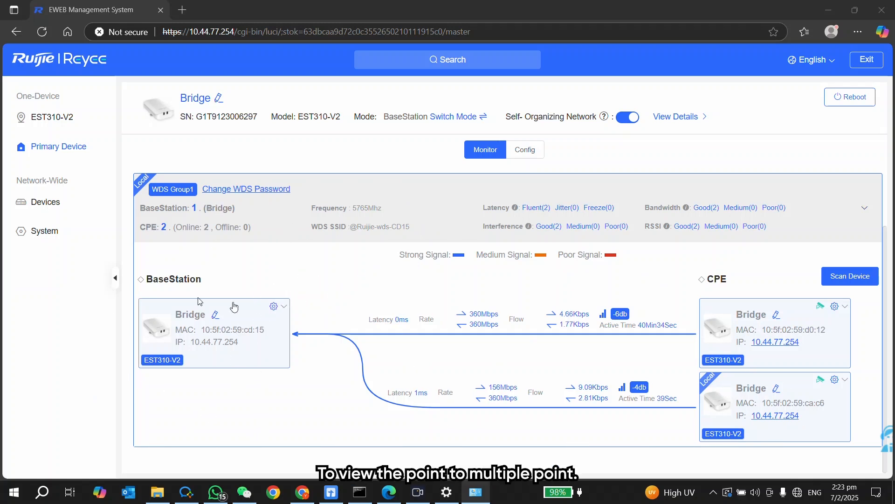
mouse_move(805, 458)
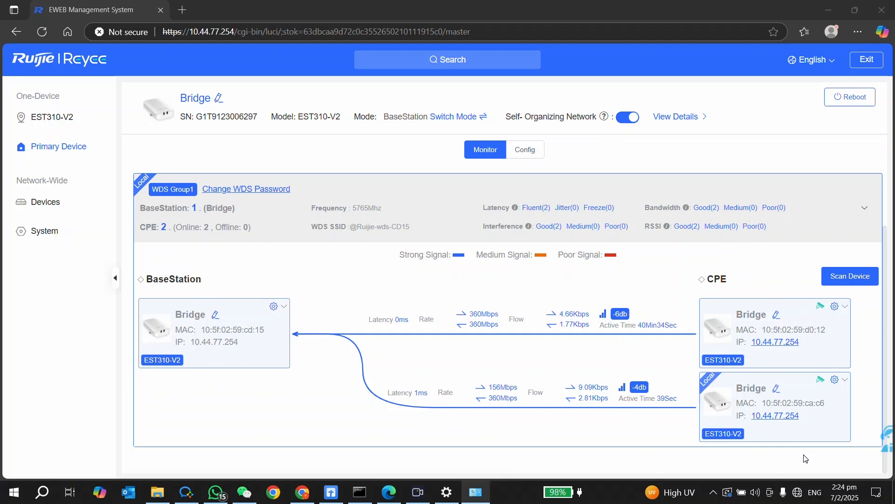